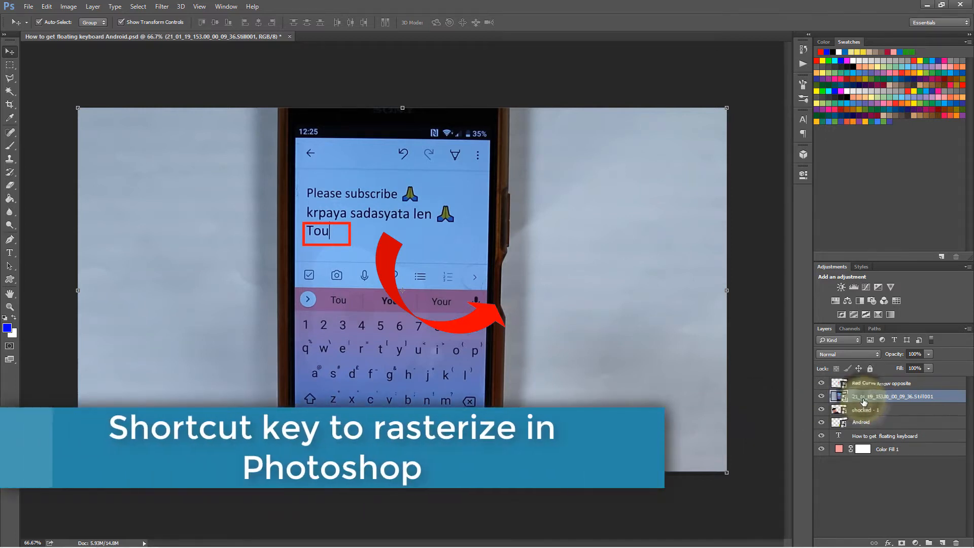
# - Bring up the Keyboard Shortcuts and Menus dialog from the Edit menu
pyautogui.rightClick(895, 395)
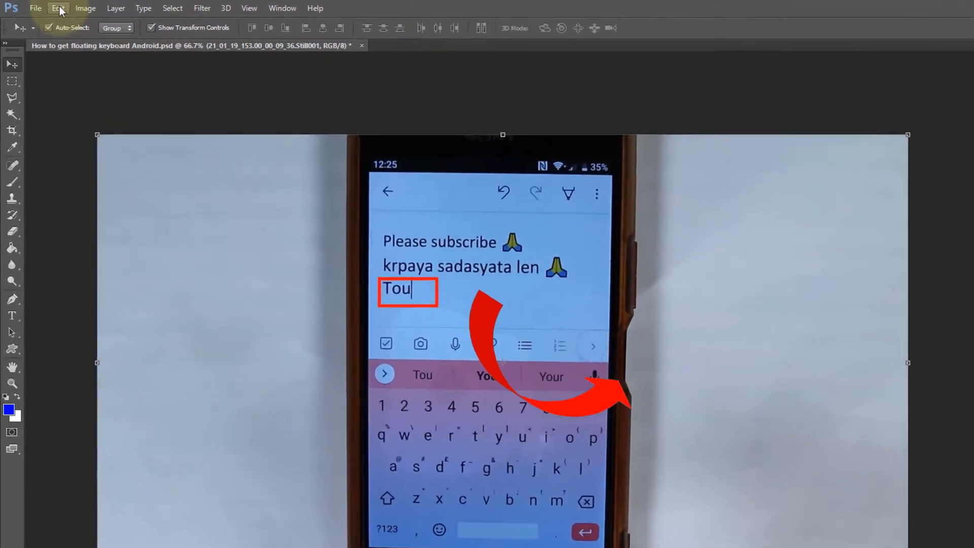
pyautogui.click(59, 8)
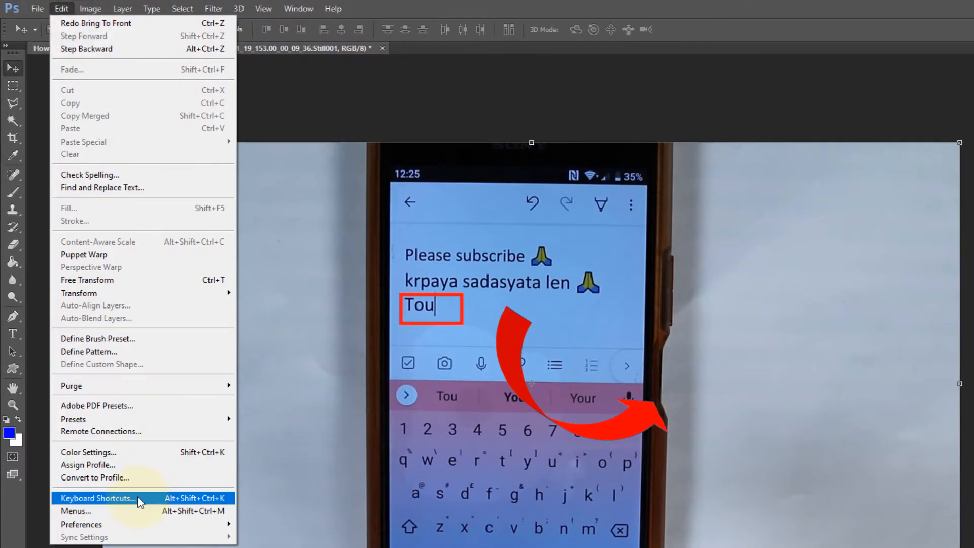
pyautogui.click(97, 497)
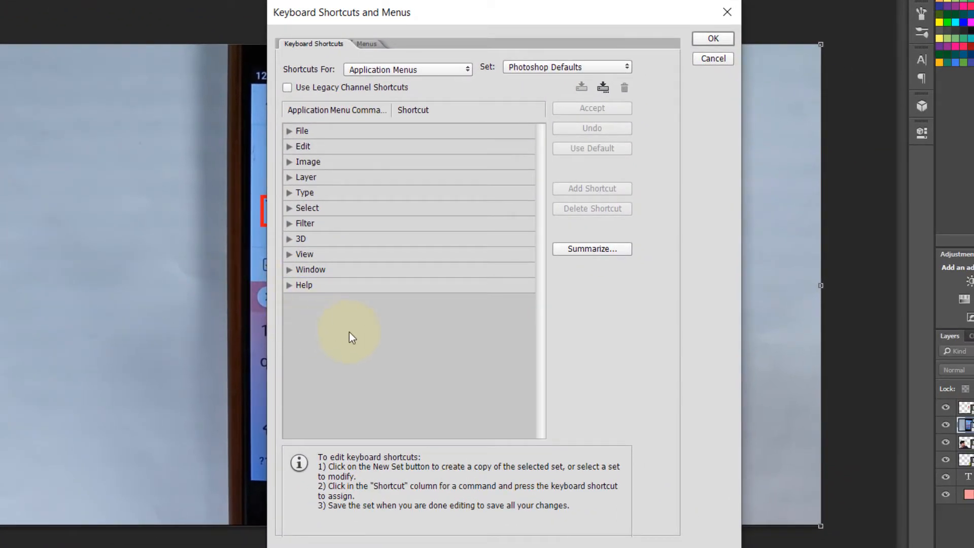
# - Expand the Layer commands and browse down to the Smart Objects and Stack Mode entries
pyautogui.click(289, 177)
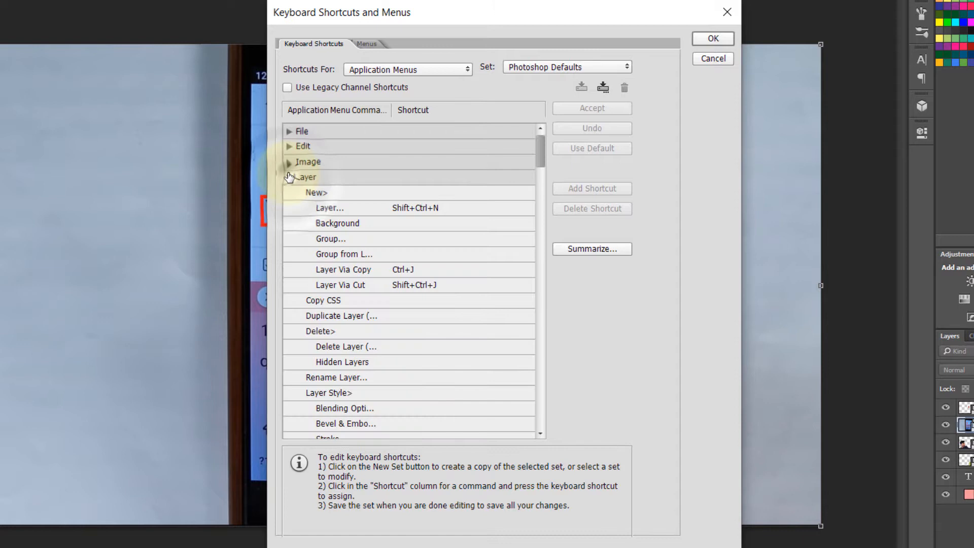
pyautogui.scroll(-3)
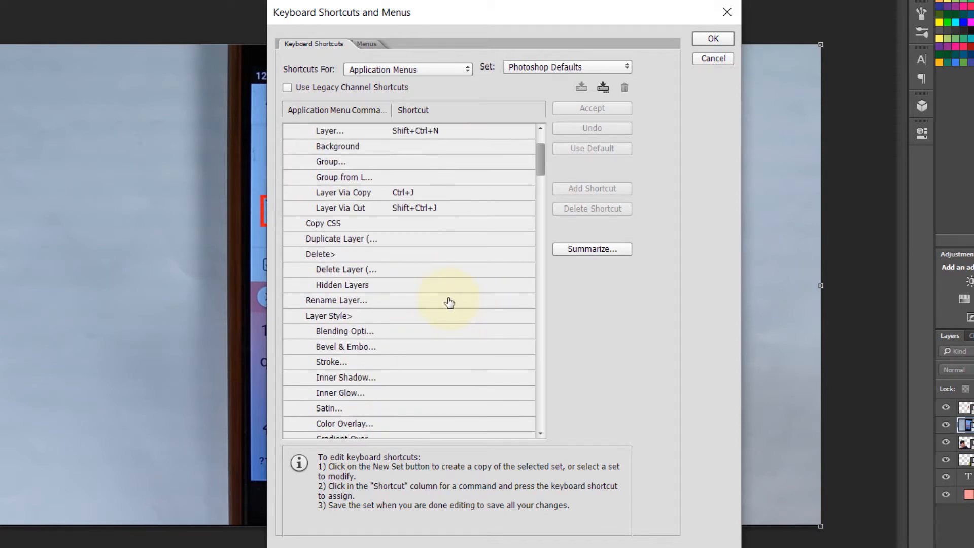
pyautogui.scroll(-3)
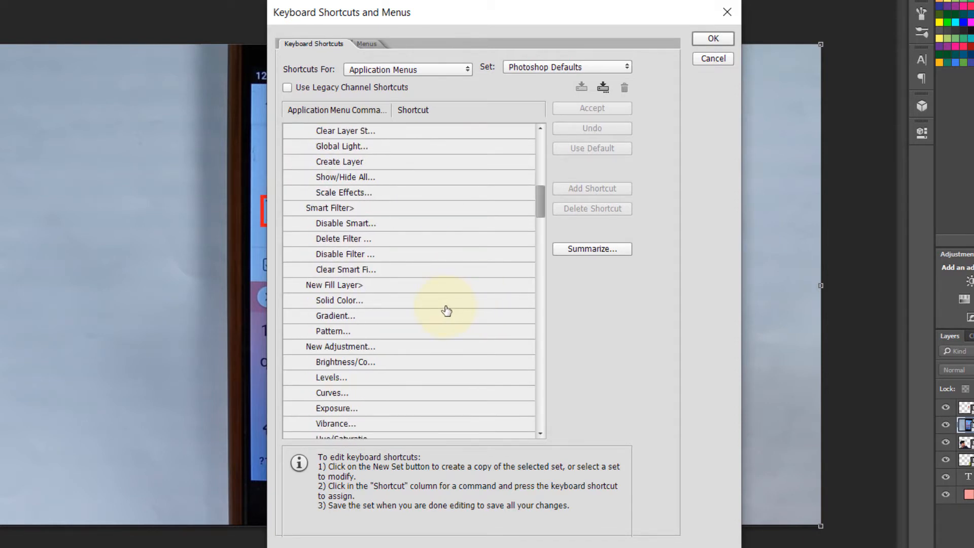
pyautogui.scroll(-3)
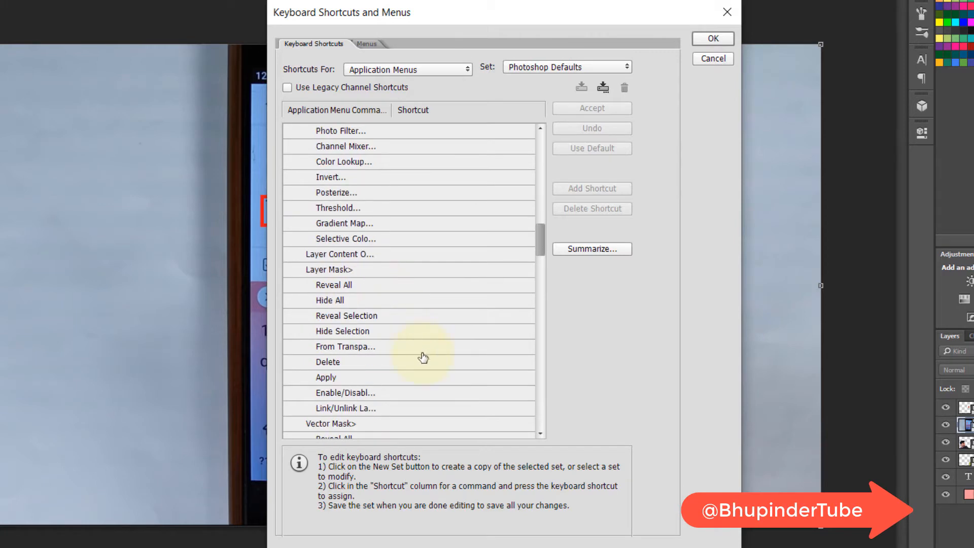
pyautogui.scroll(-3)
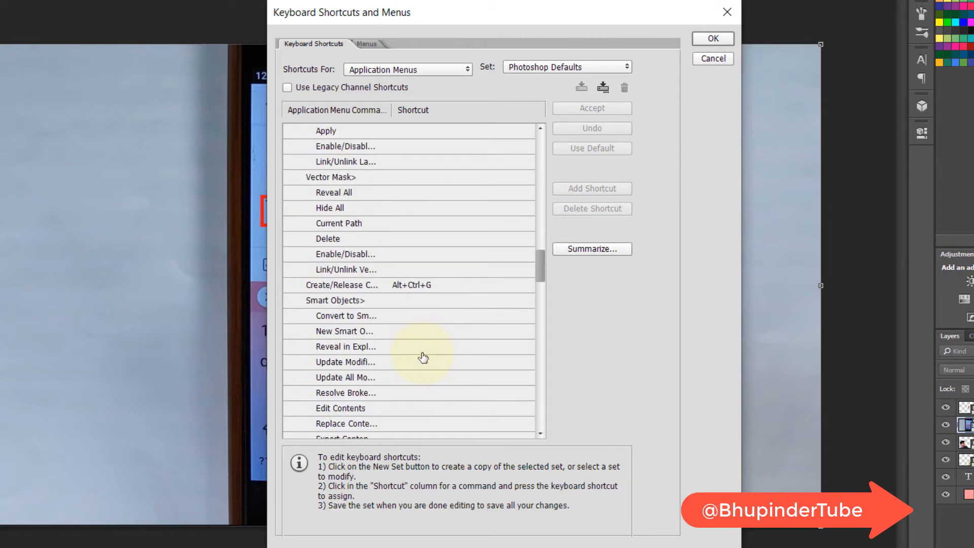
pyautogui.scroll(-3)
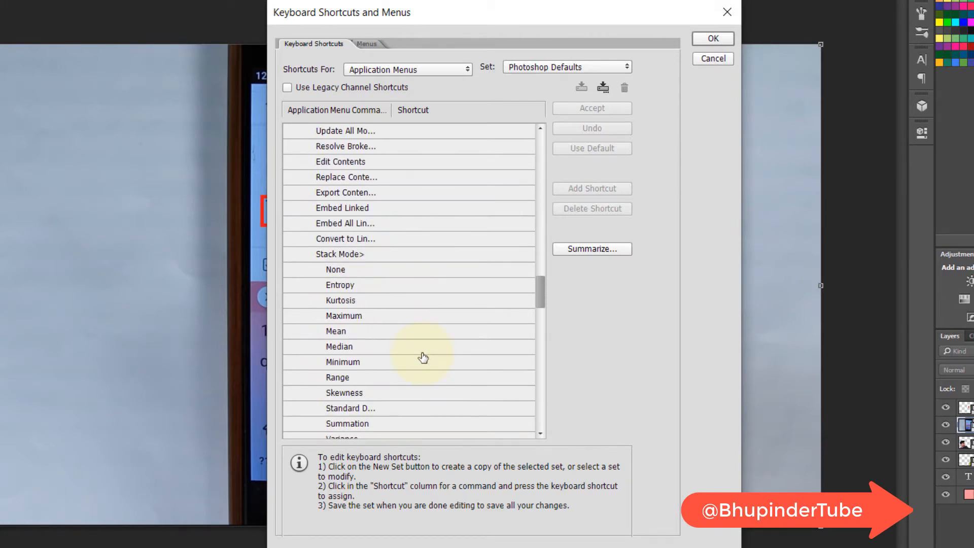
# - Begin assigning a shortcut to the Layer > Rasterize command
pyautogui.click(332, 377)
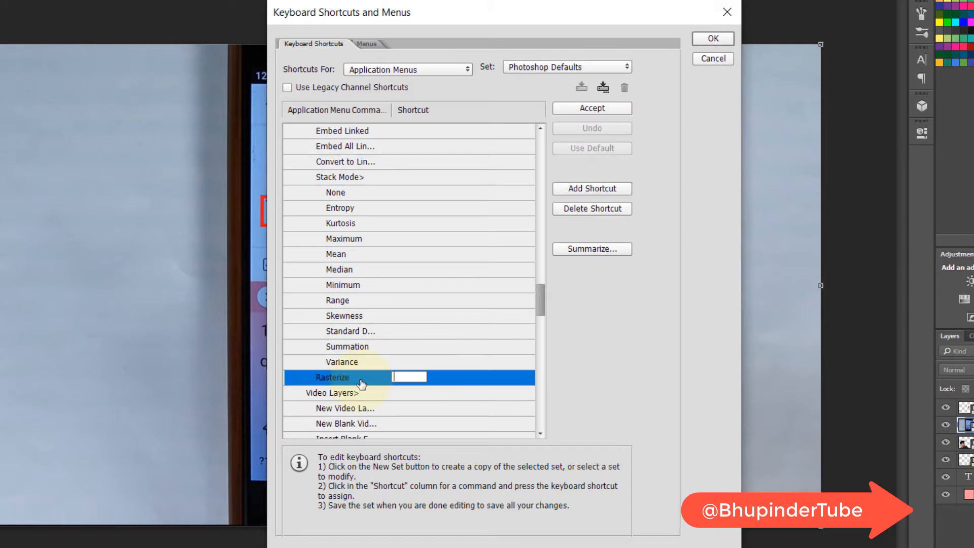
pyautogui.moveTo(697, 375)
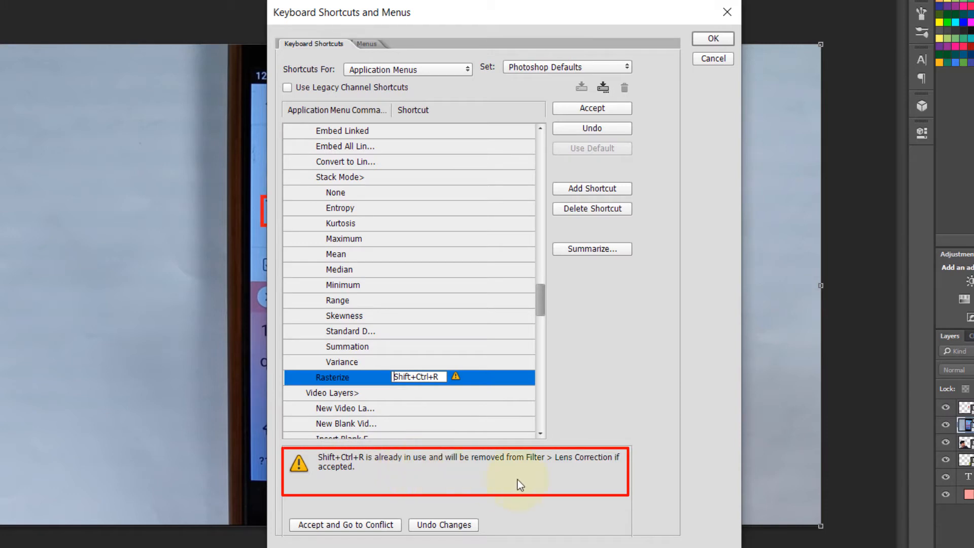
pyautogui.moveTo(565, 469)
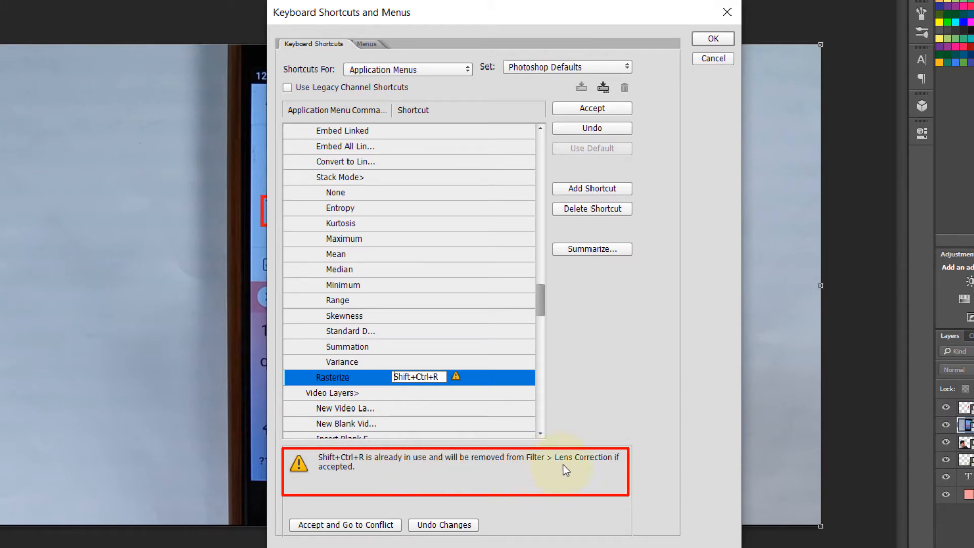
pyautogui.moveTo(485, 488)
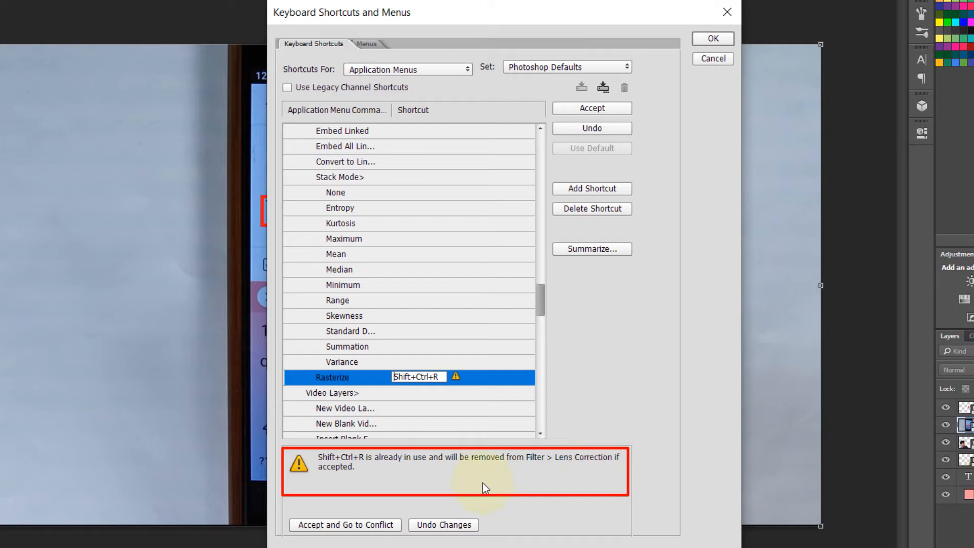
pyautogui.moveTo(481, 474)
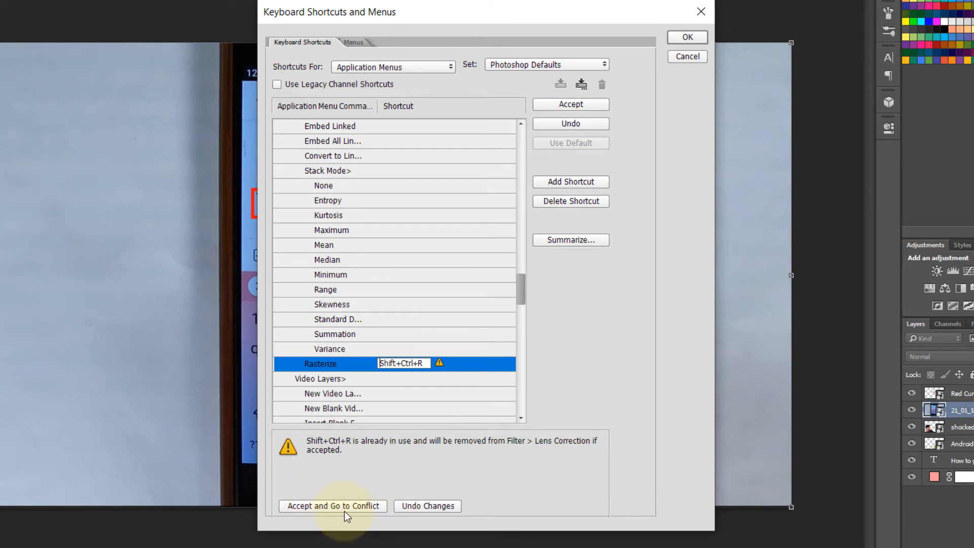
pyautogui.moveTo(332, 505)
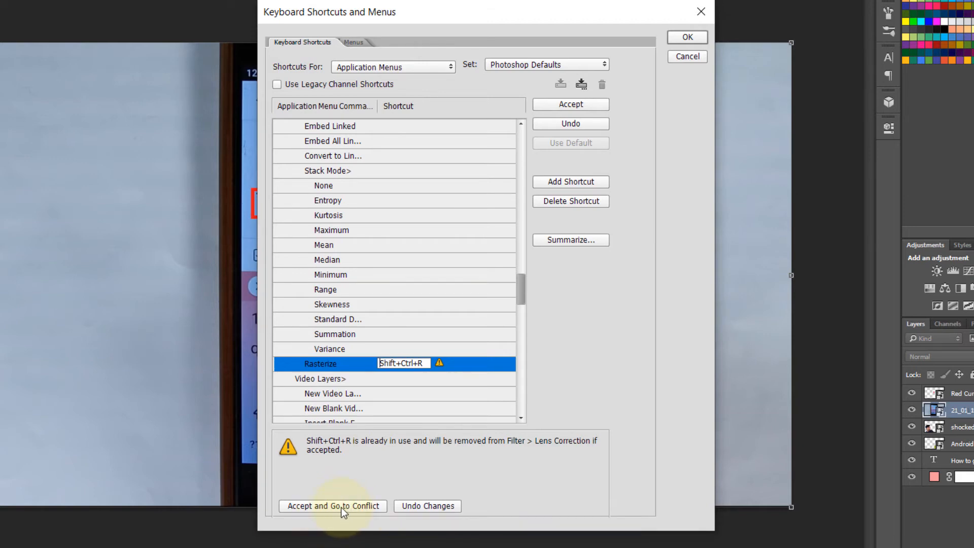
# - Accept the new Rasterize shortcut despite the reported conflict
pyautogui.click(333, 505)
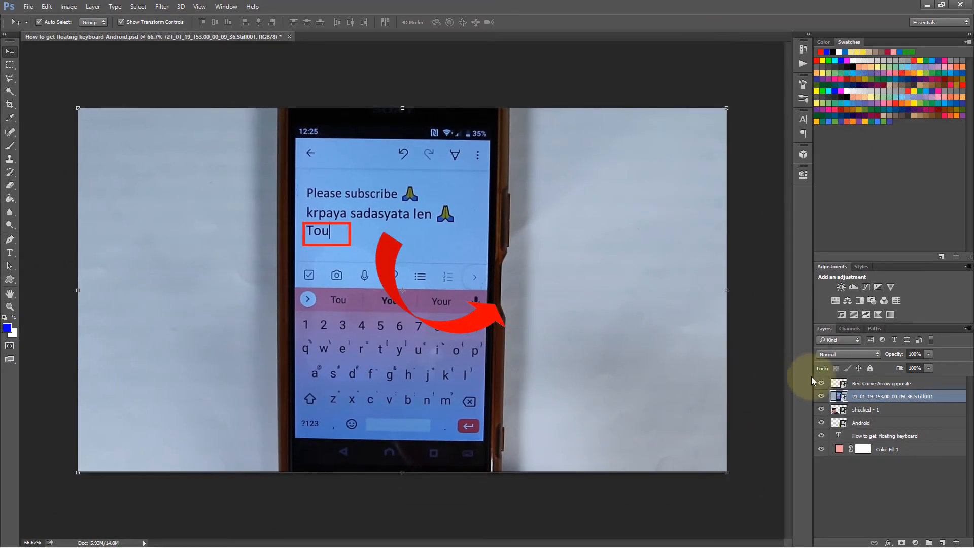
pyautogui.moveTo(664, 328)
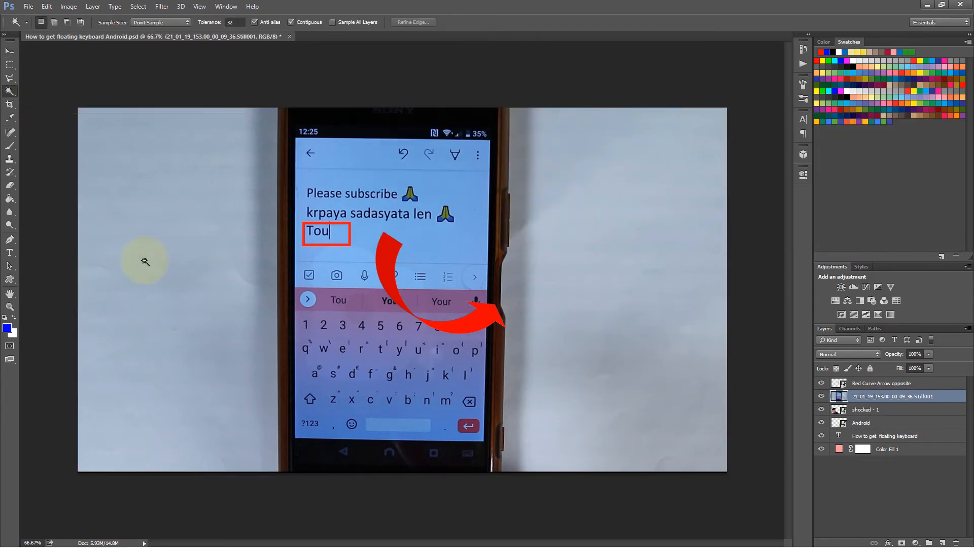
pyautogui.moveTo(175, 291)
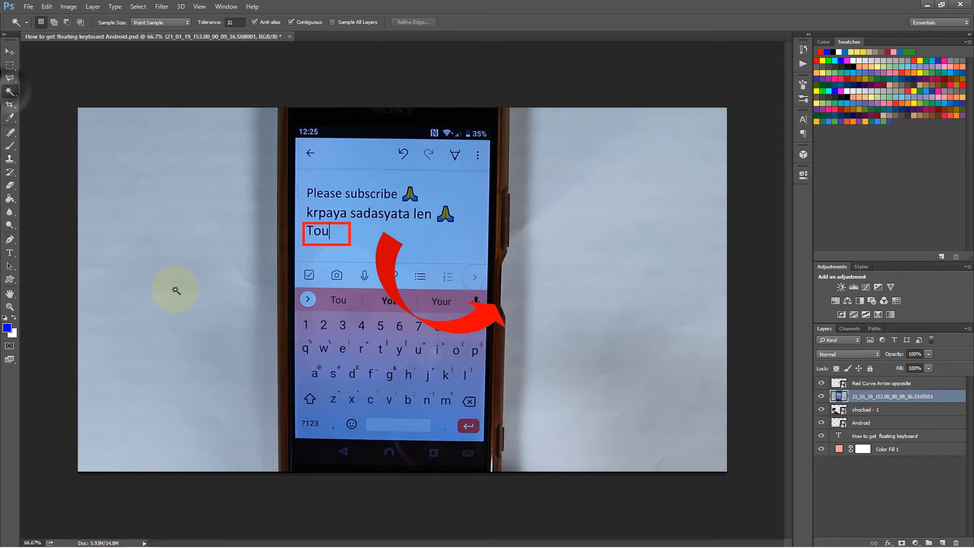
# - Select the white background right of the phone with the Magic Wand
pyautogui.click(584, 276)
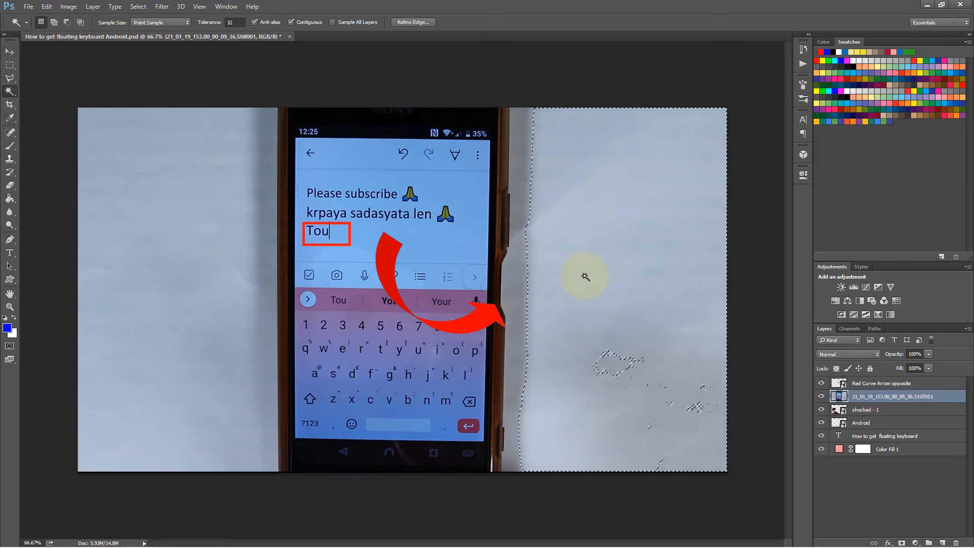
pyautogui.click(584, 277)
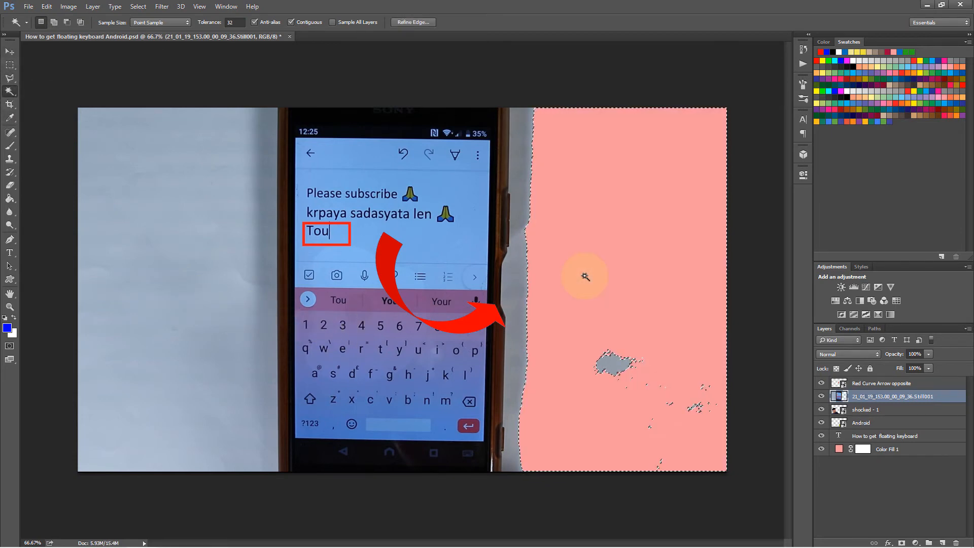